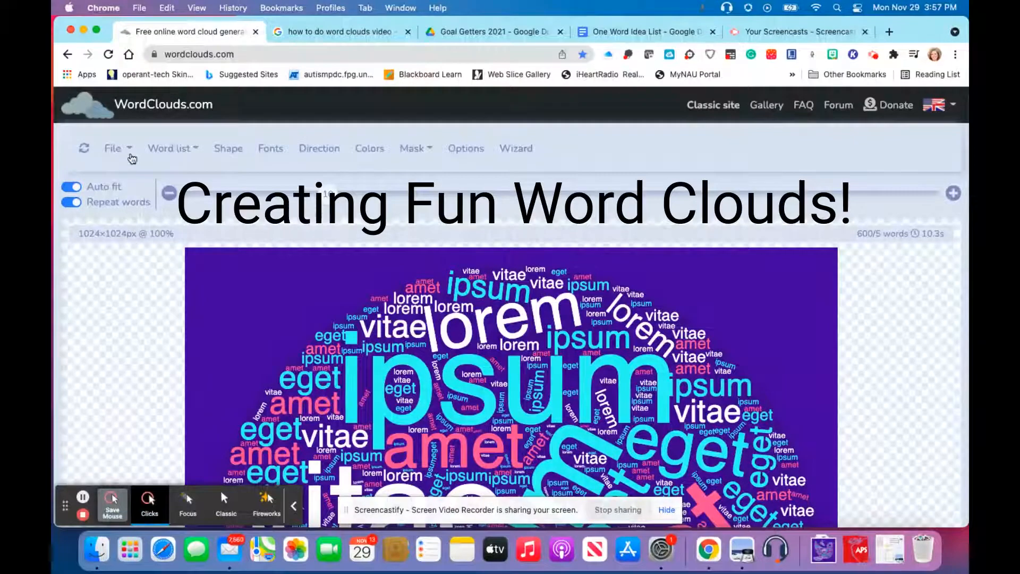
- Start a new blank word cloud from the File menu, discarding the lorem ipsum sample
{"action": "left_click", "coordinate": [112, 148]}
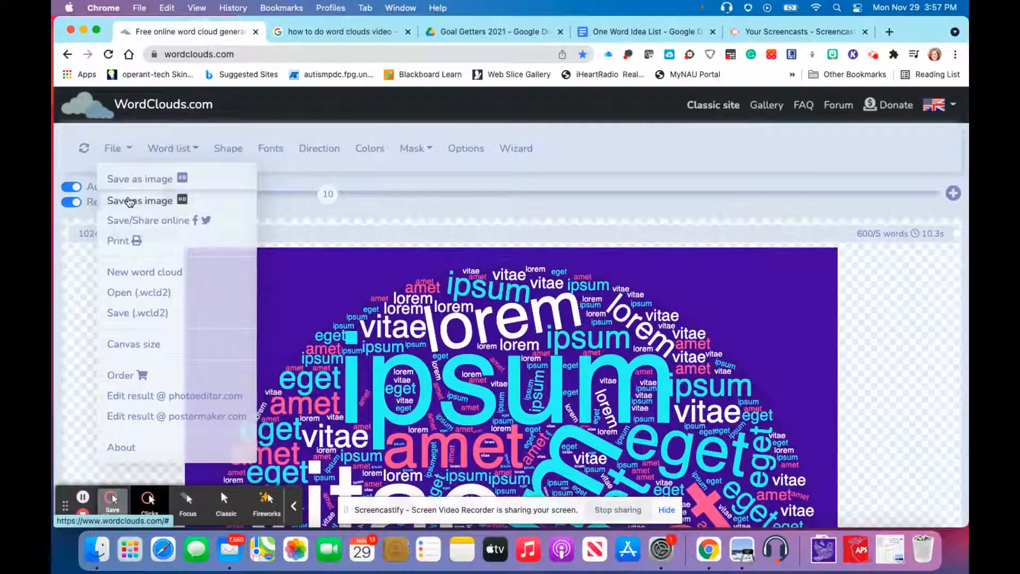
{"action": "mouse_move", "coordinate": [144, 272]}
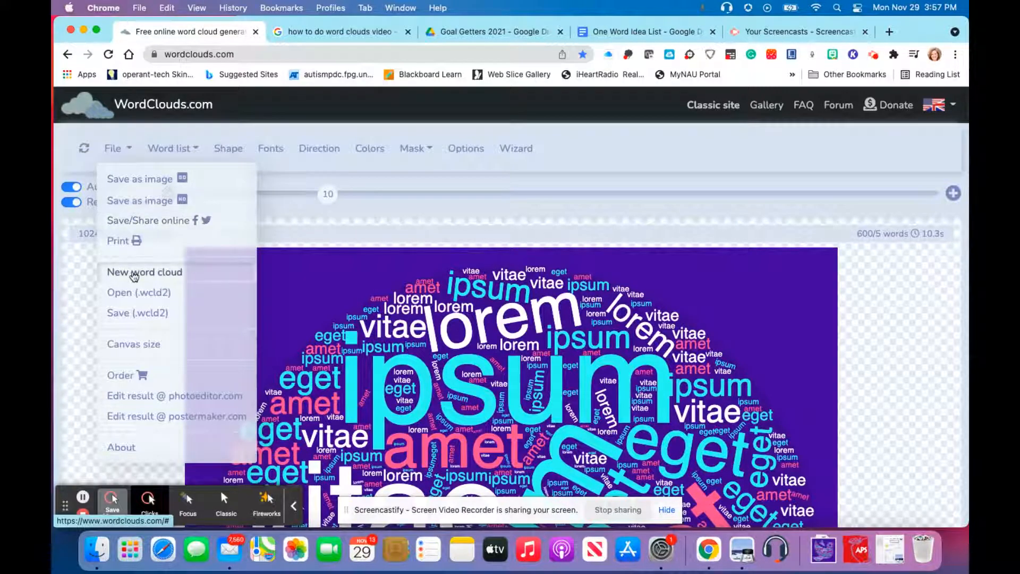
{"action": "left_click", "coordinate": [144, 272]}
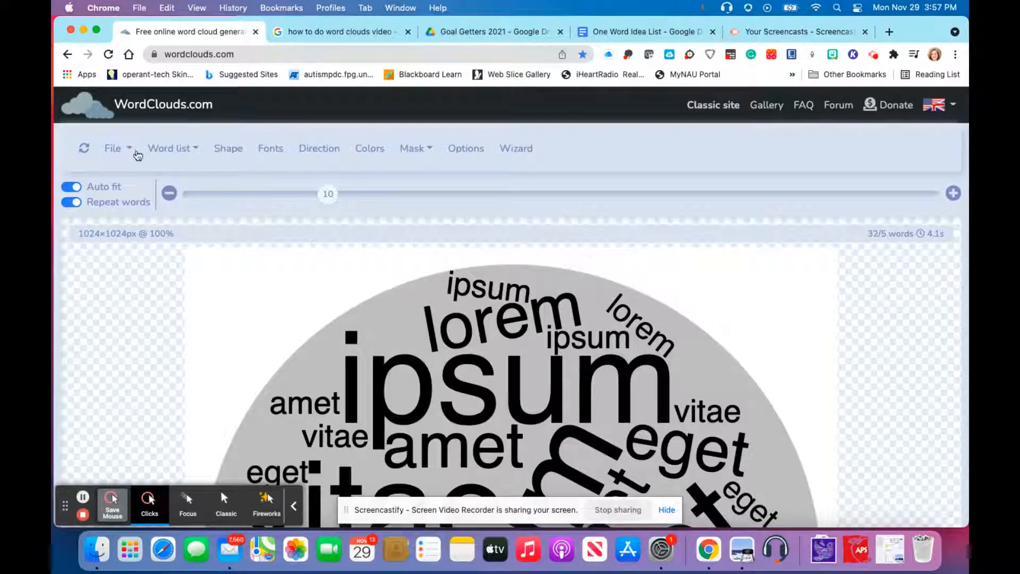
- Bring up the Extract words from Text dialog from the Word list menu
{"action": "left_click", "coordinate": [169, 149]}
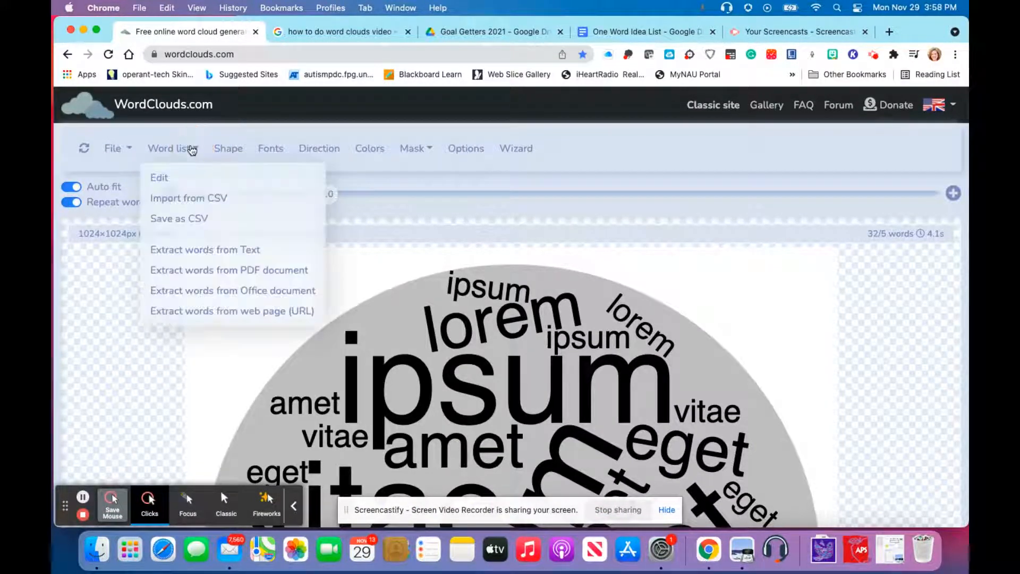
{"action": "mouse_move", "coordinate": [160, 178]}
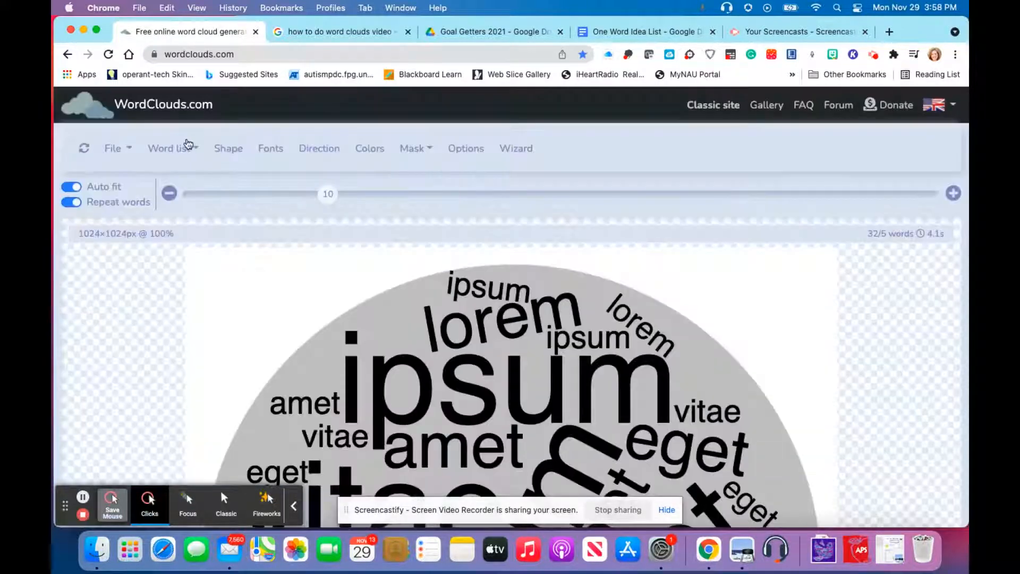
{"action": "left_click", "coordinate": [169, 148]}
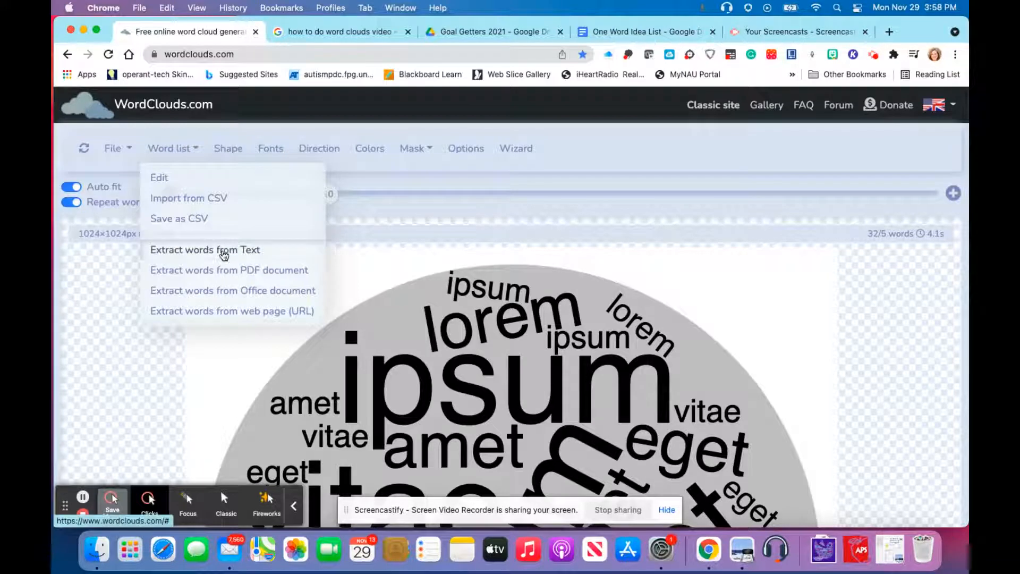
{"action": "mouse_move", "coordinate": [273, 291]}
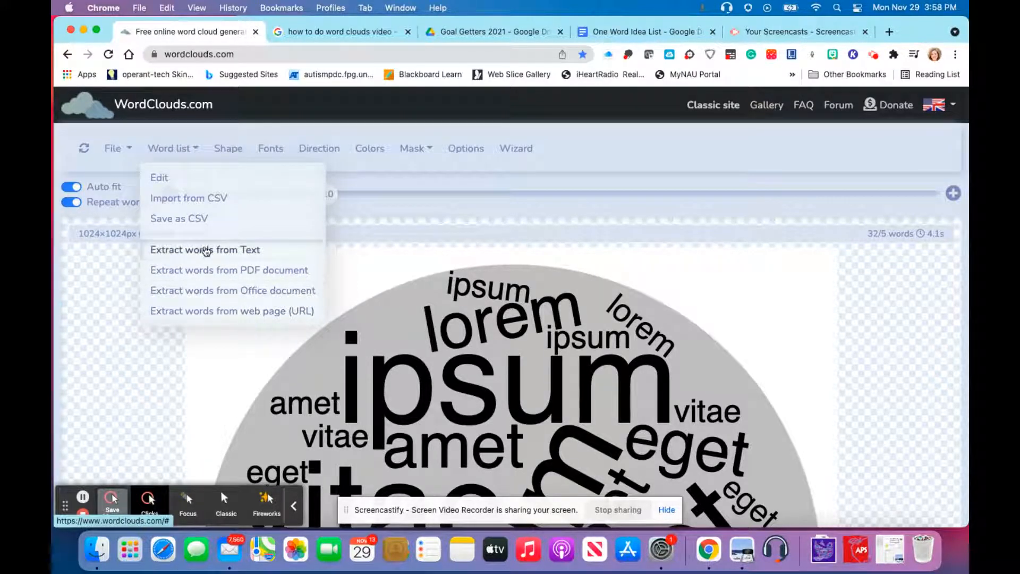
{"action": "left_click", "coordinate": [204, 248]}
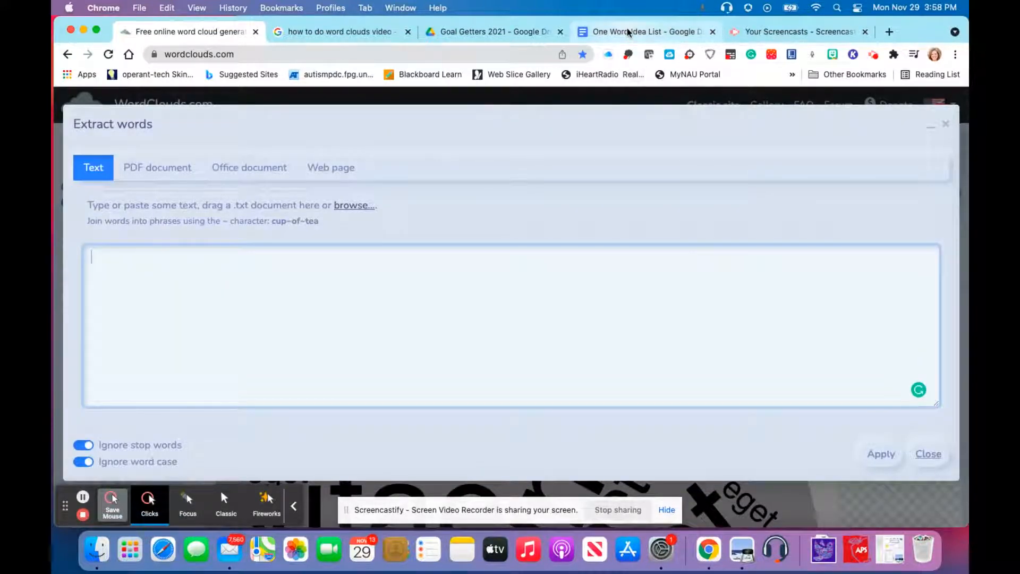
- Copy the selected goal-word list in the One Word Idea List doc and return to WordClouds
{"action": "left_click", "coordinate": [643, 31]}
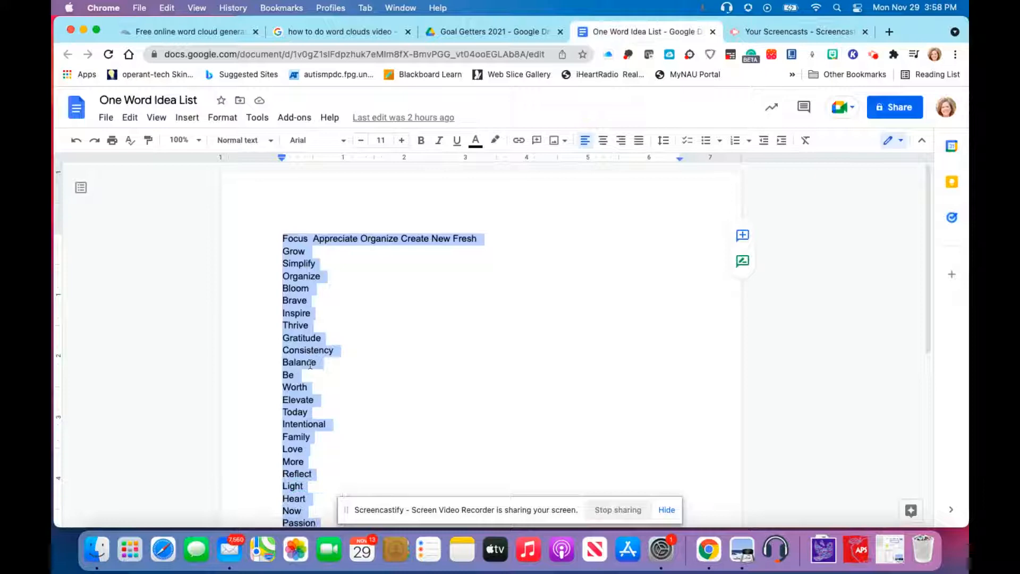
{"action": "right_click", "coordinate": [309, 365]}
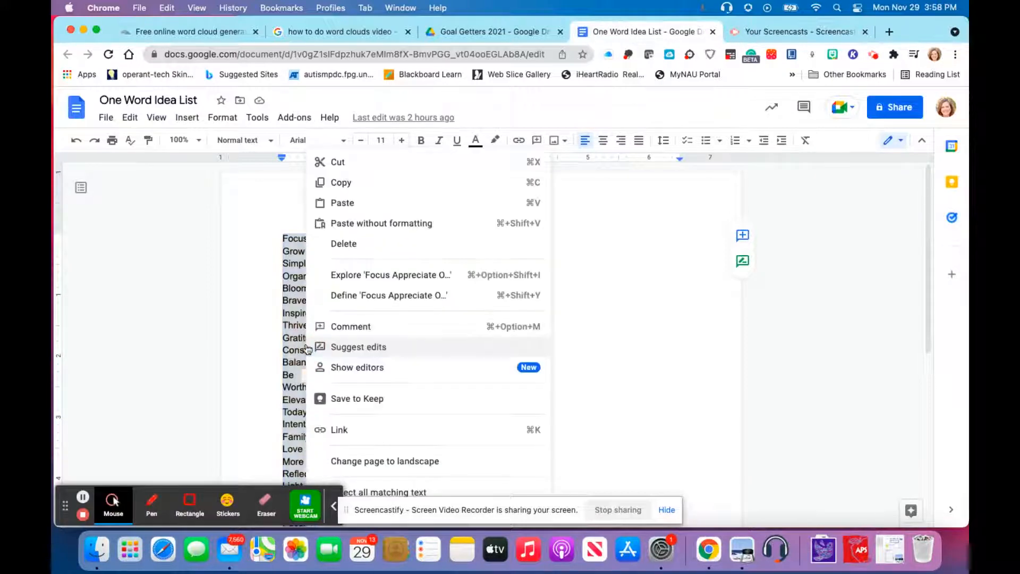
{"action": "mouse_move", "coordinate": [366, 181]}
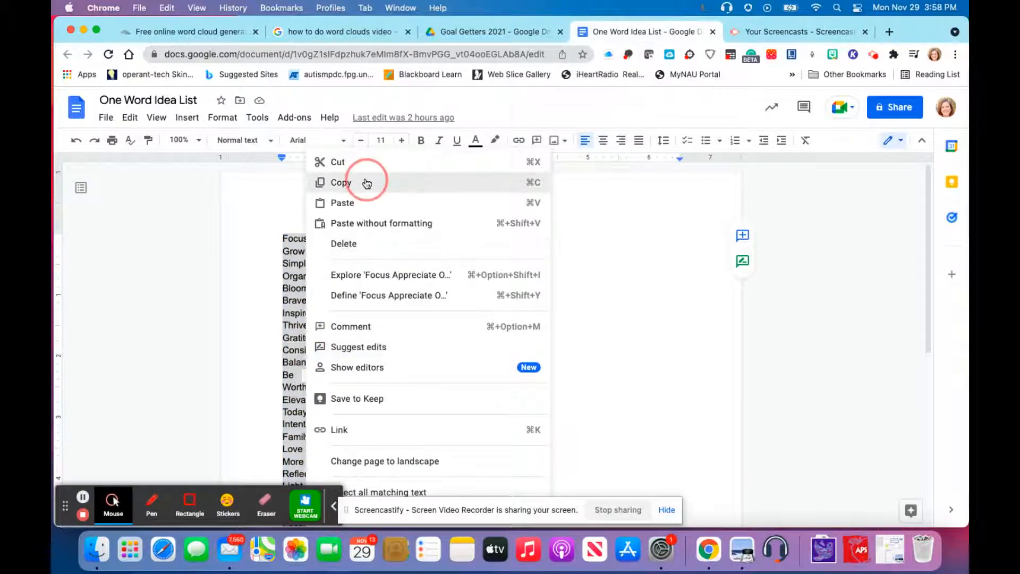
{"action": "left_click", "coordinate": [340, 182]}
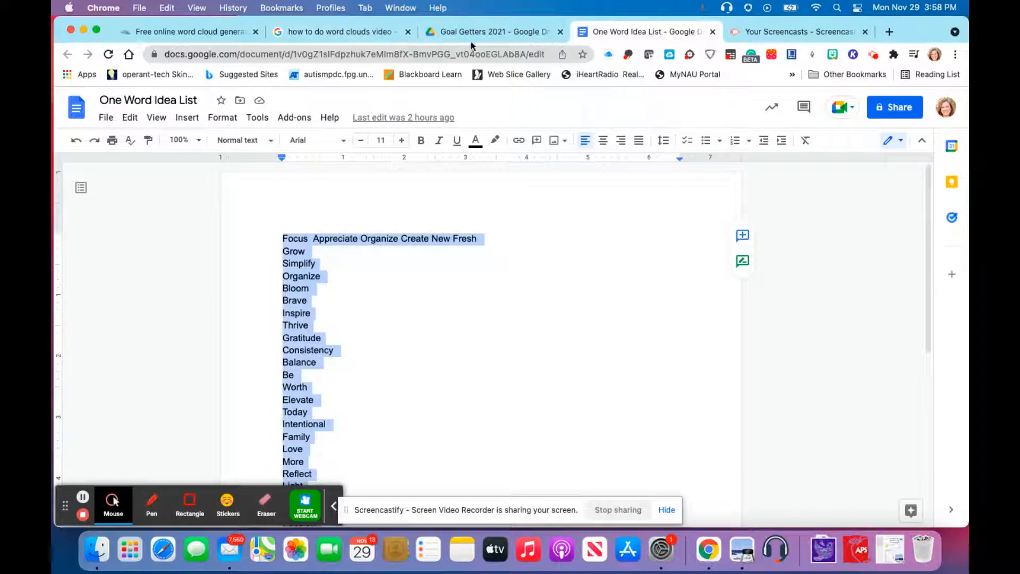
{"action": "left_click", "coordinate": [189, 31]}
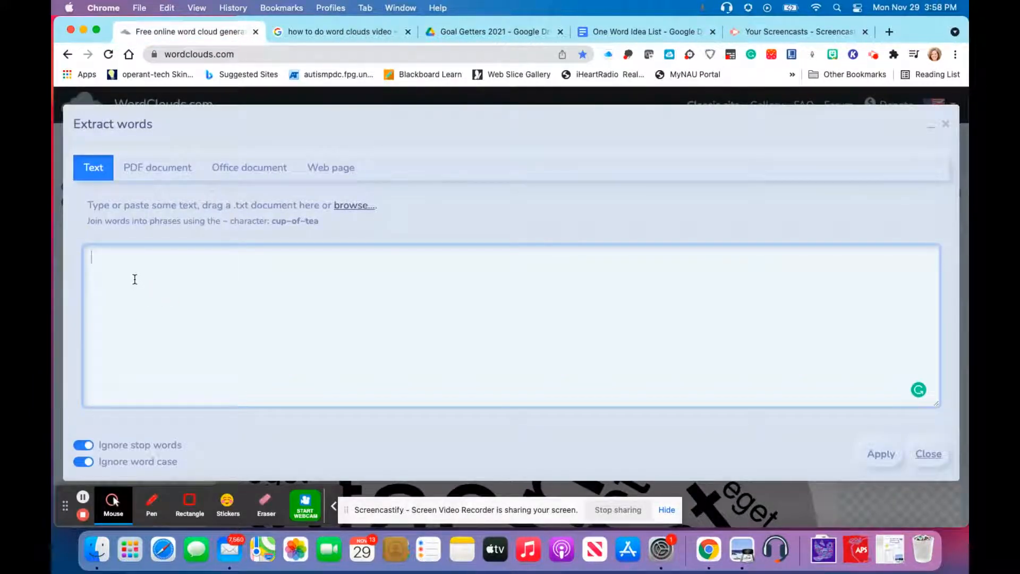
- Paste the copied goal words, Focus through Imagine, into the Extract words text box
{"action": "right_click", "coordinate": [134, 279]}
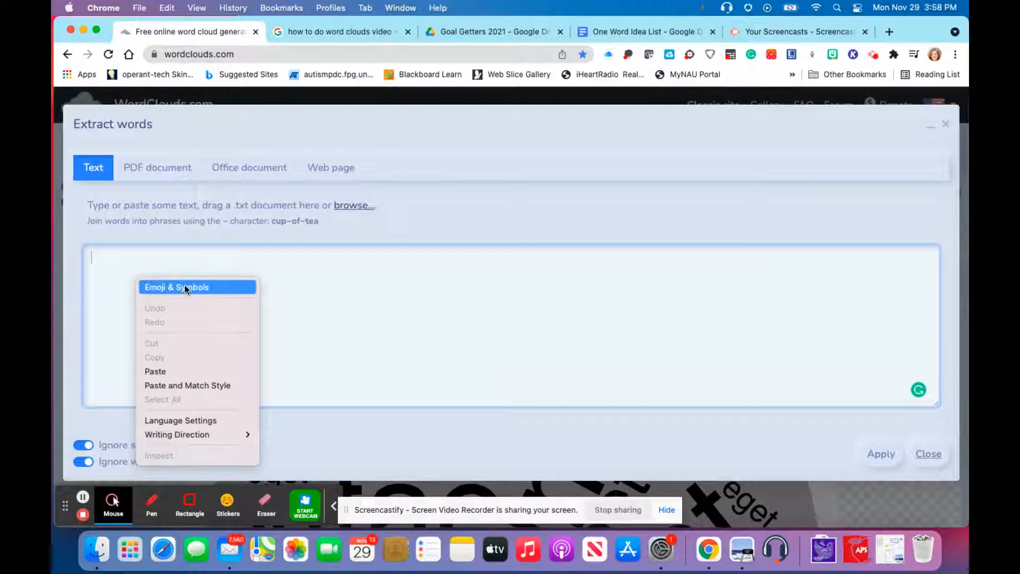
{"action": "left_click", "coordinate": [155, 371]}
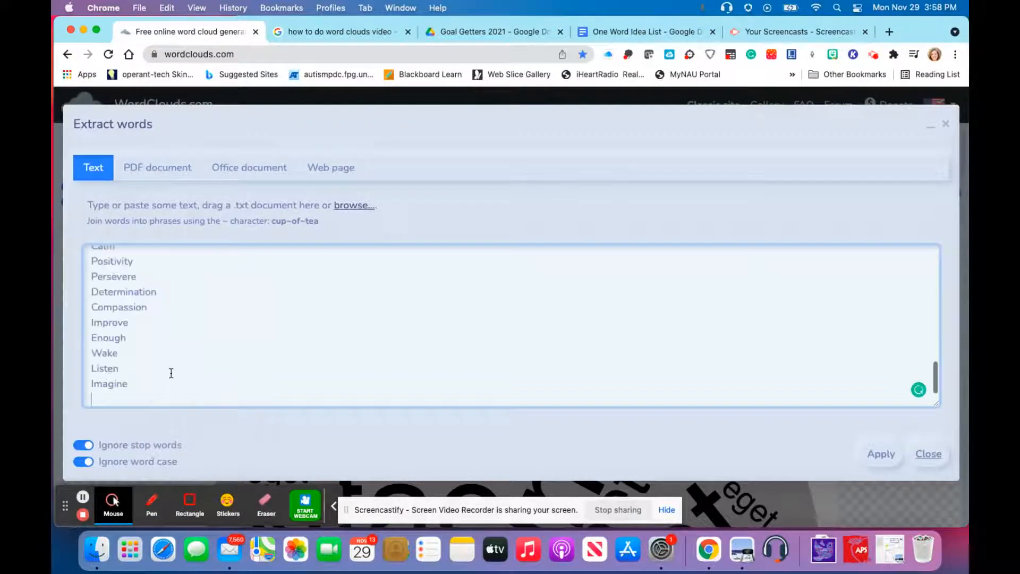
{"action": "scroll", "scroll_direction": "up", "scroll_amount": 3}
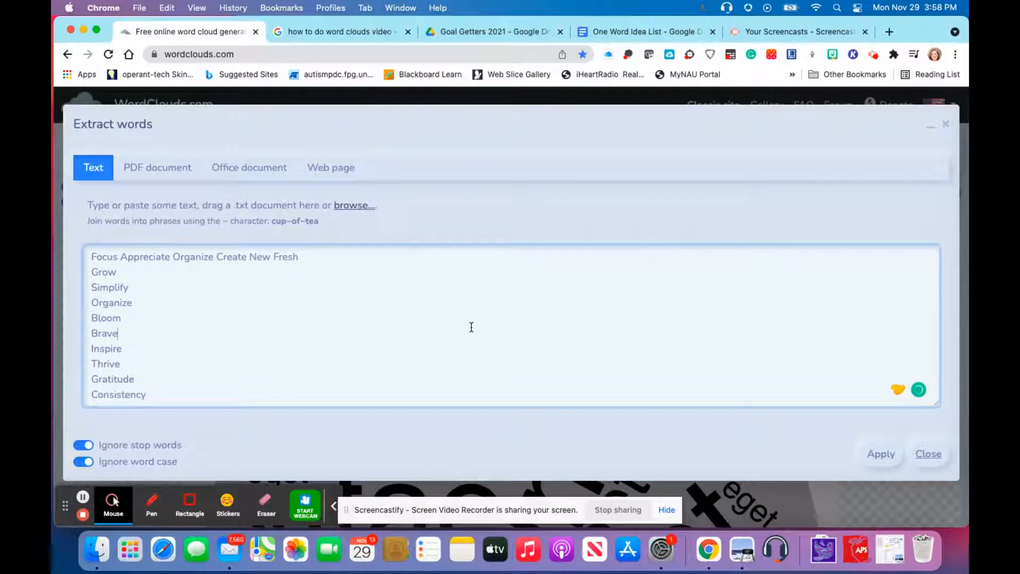
{"action": "left_click", "coordinate": [879, 454]}
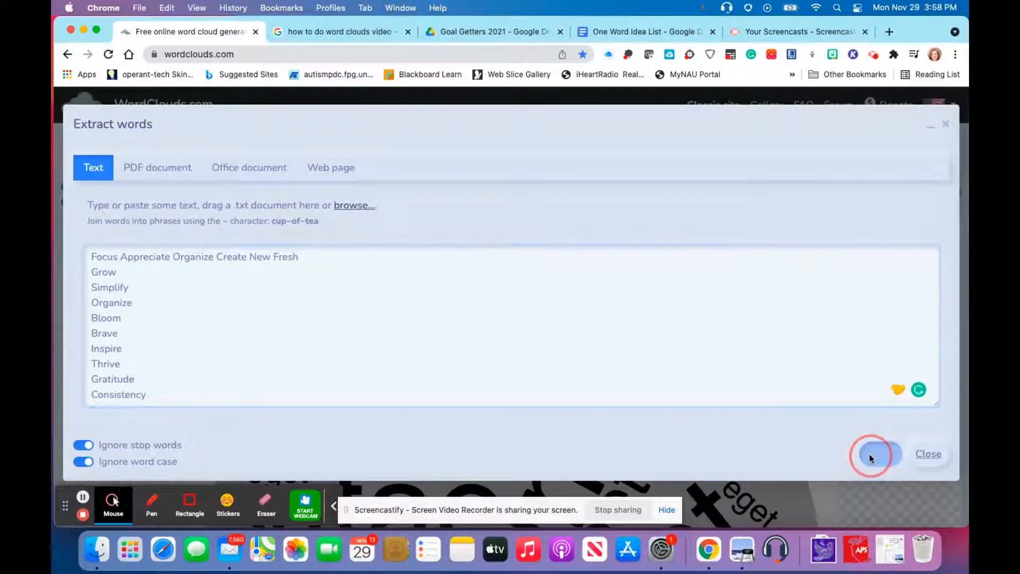
- Apply the pasted words to generate a grey cloud of goals like intentional and thrive
{"action": "left_click", "coordinate": [874, 454]}
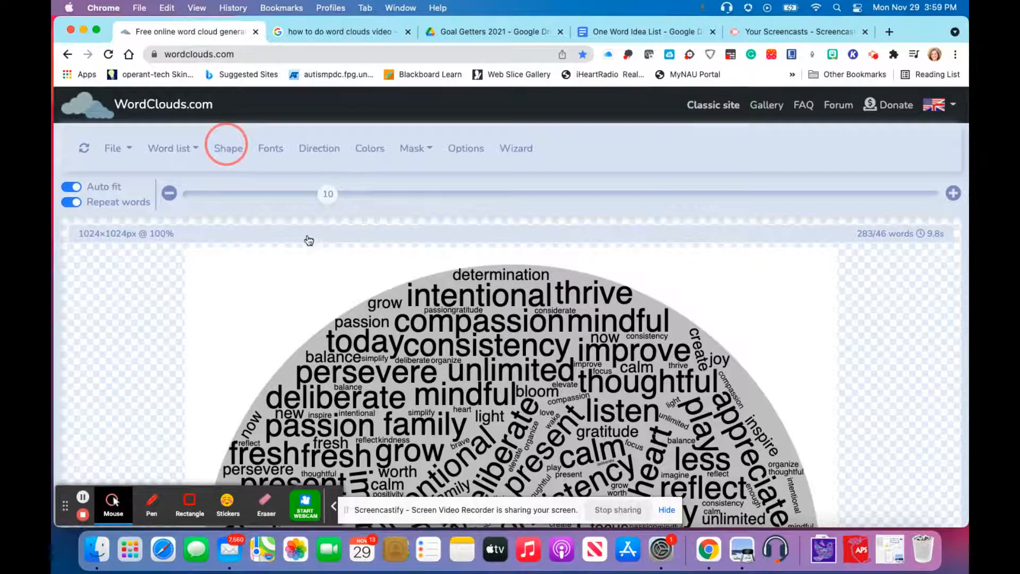
- Search the Shape icons for 'dove' and choose the FontAwesome dove
{"action": "left_click", "coordinate": [228, 148]}
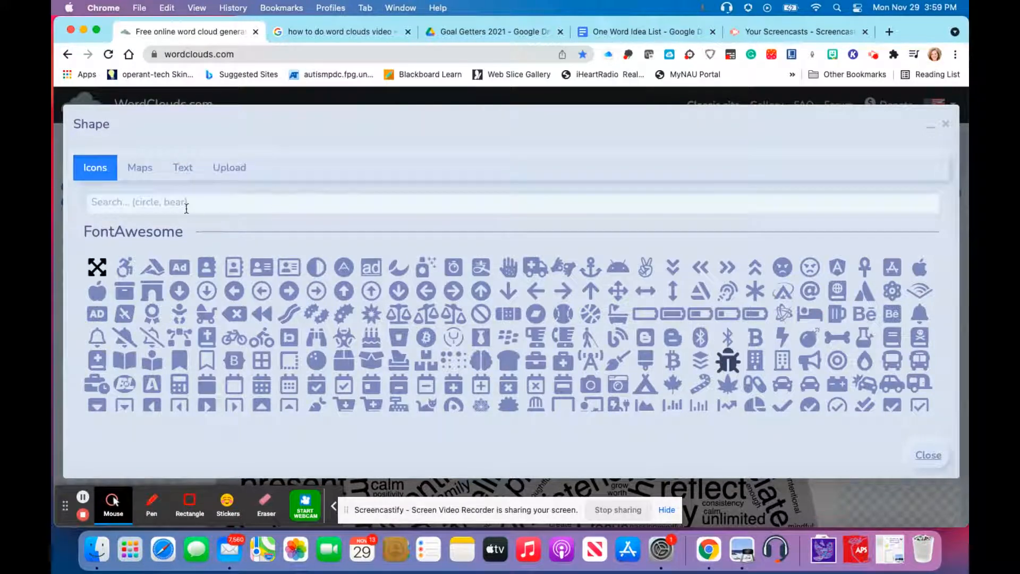
{"action": "type", "text": "d"}
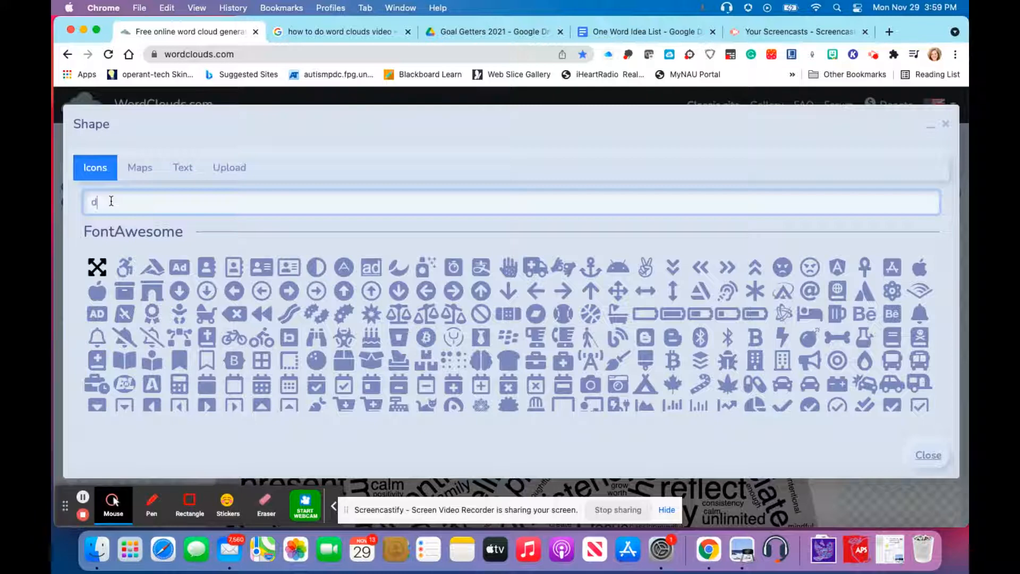
{"action": "type", "text": "ove"}
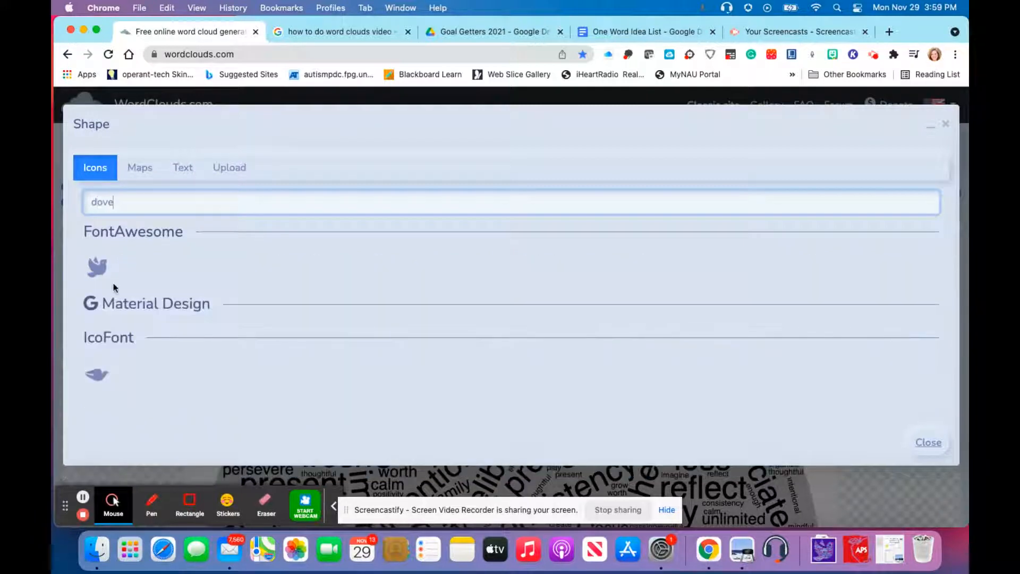
{"action": "mouse_move", "coordinate": [145, 253]}
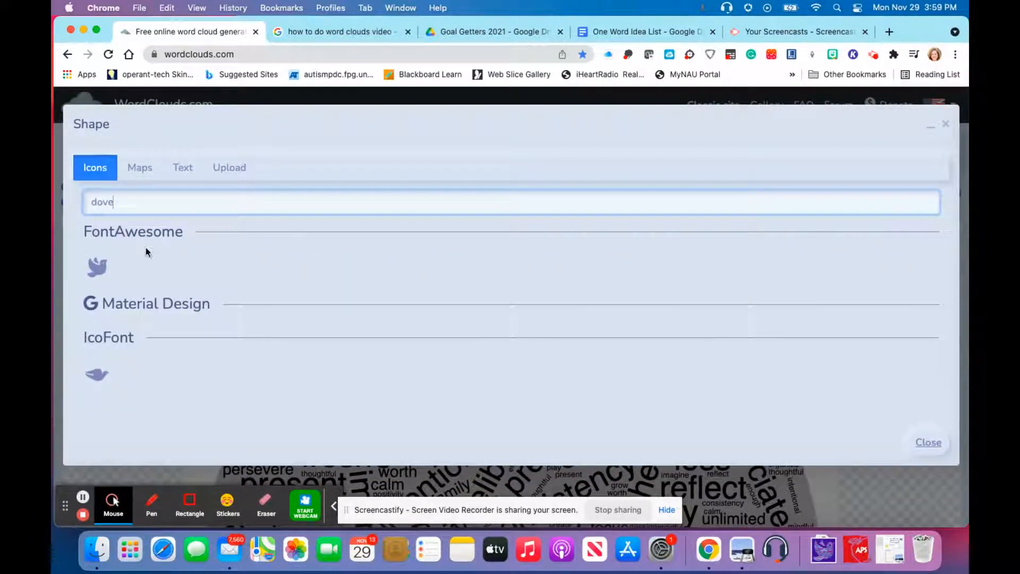
{"action": "left_click", "coordinate": [96, 263]}
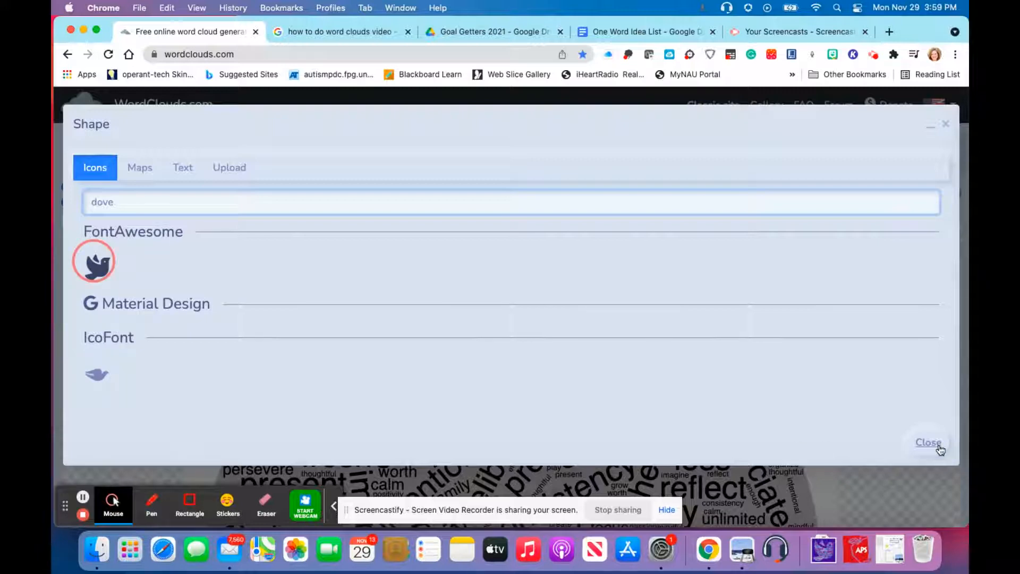
- Close the Shape dialog so the goal words fill the dove silhouette
{"action": "left_click", "coordinate": [929, 442]}
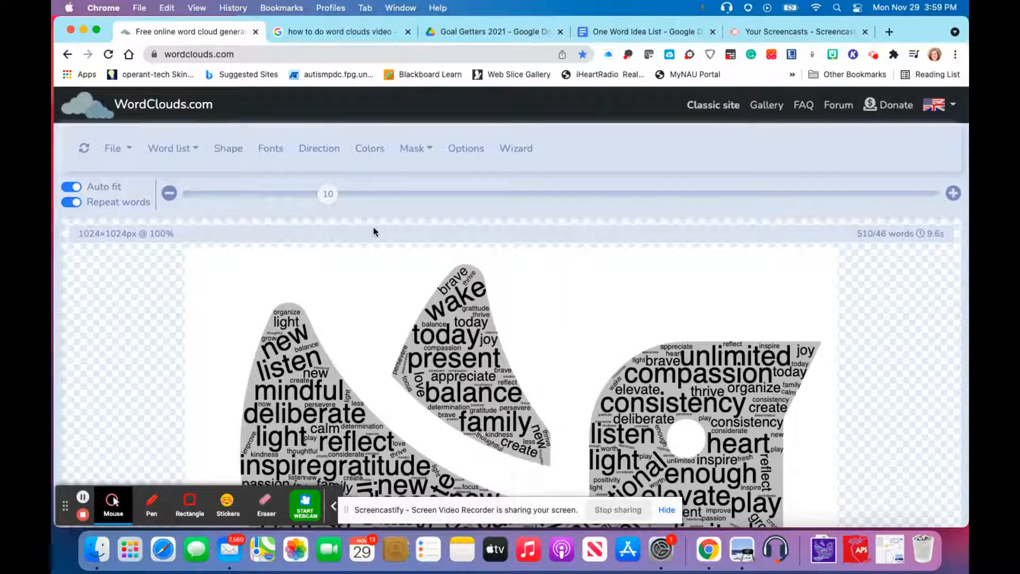
{"action": "mouse_move", "coordinate": [269, 149]}
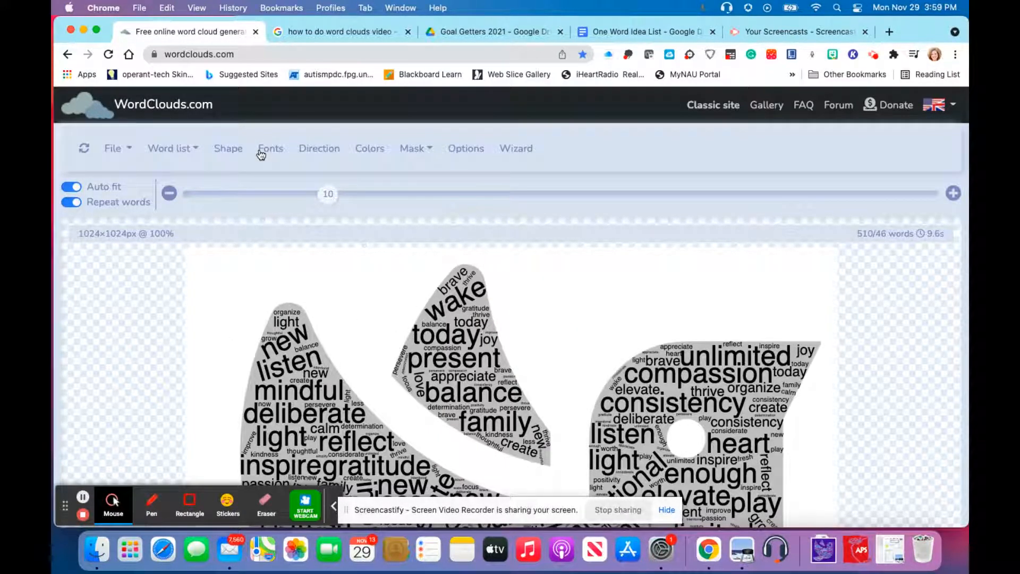
- Set the cloud's font to Arial from Local fonts and apply it
{"action": "left_click", "coordinate": [269, 149]}
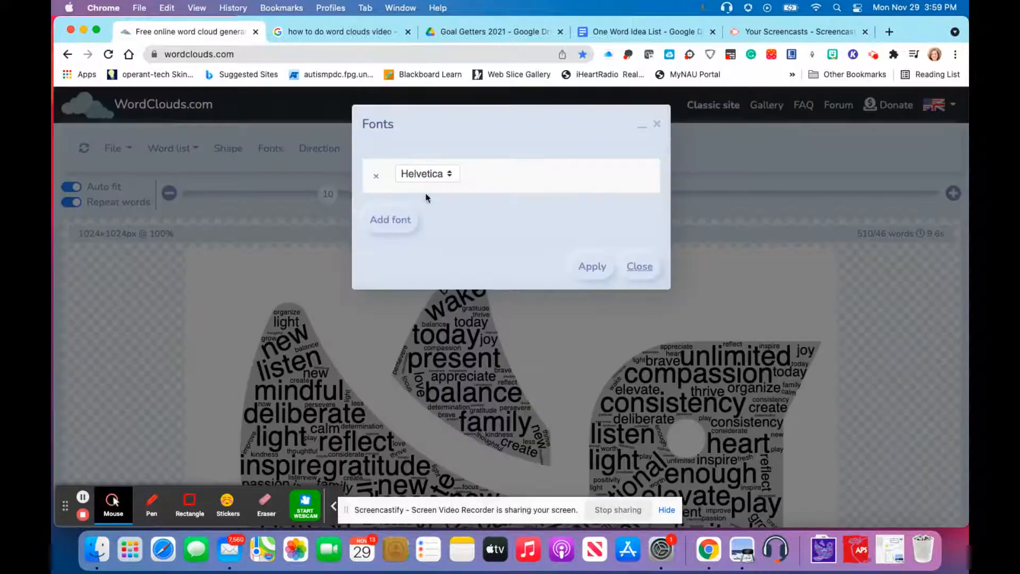
{"action": "left_click", "coordinate": [426, 173]}
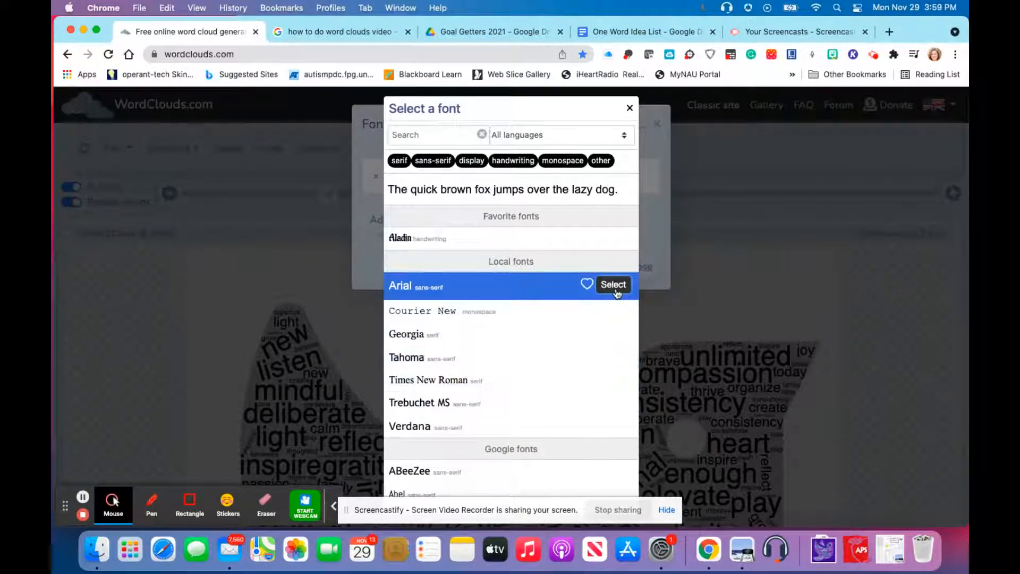
{"action": "left_click", "coordinate": [612, 285]}
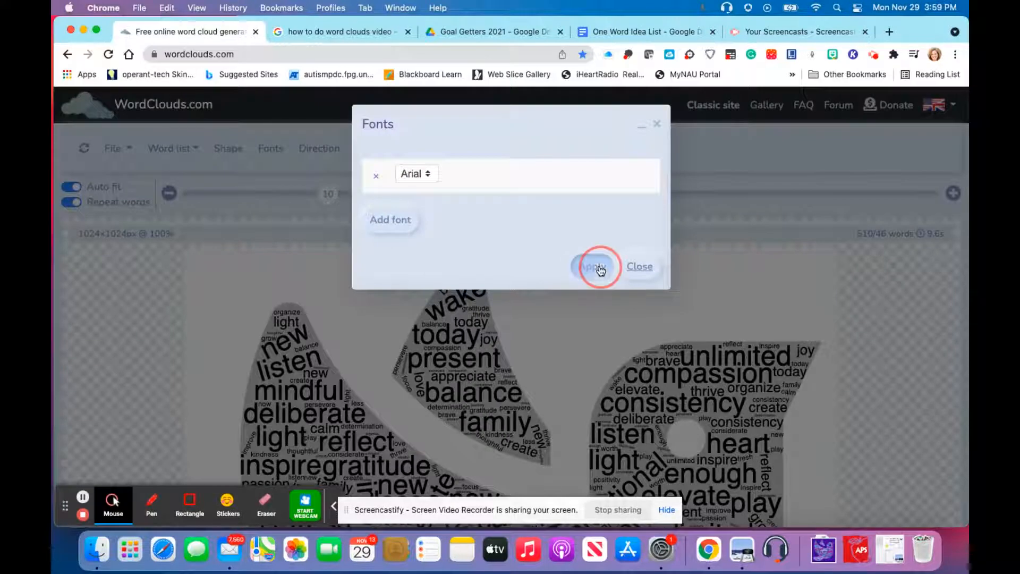
{"action": "left_click", "coordinate": [592, 266]}
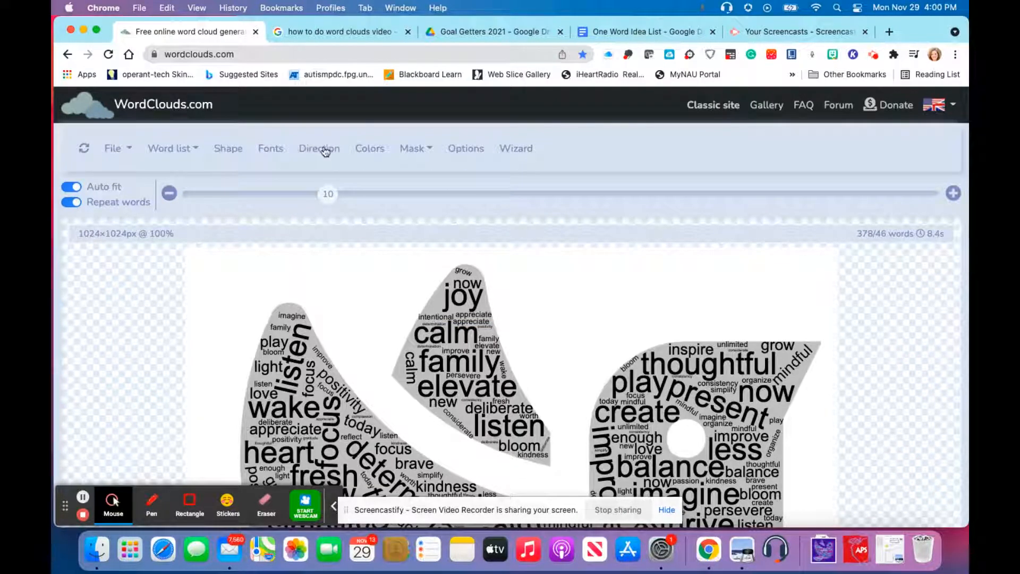
- Choose the mostly vertical word layout in the Direction settings
{"action": "left_click", "coordinate": [319, 148]}
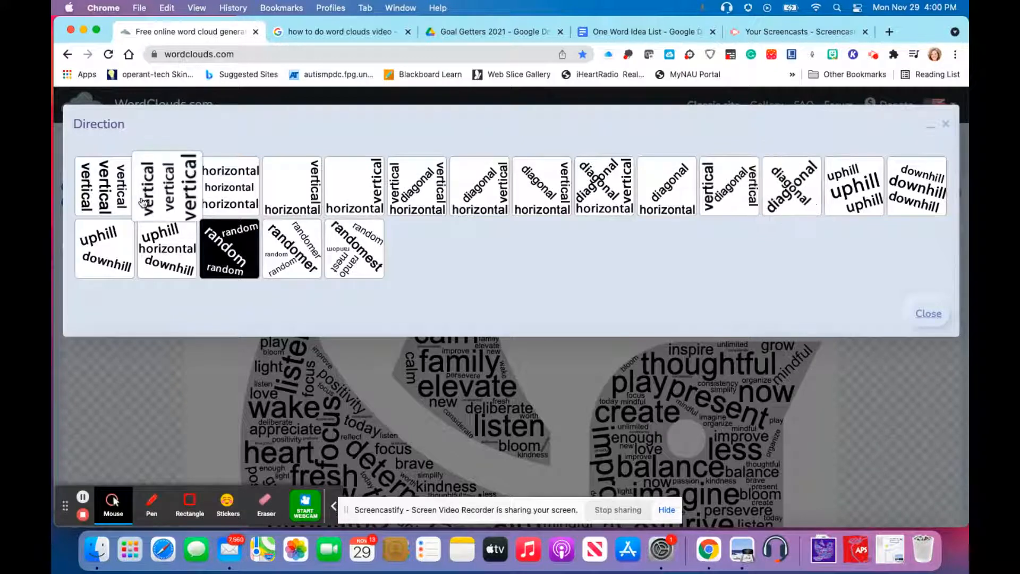
{"action": "left_click", "coordinate": [105, 187]}
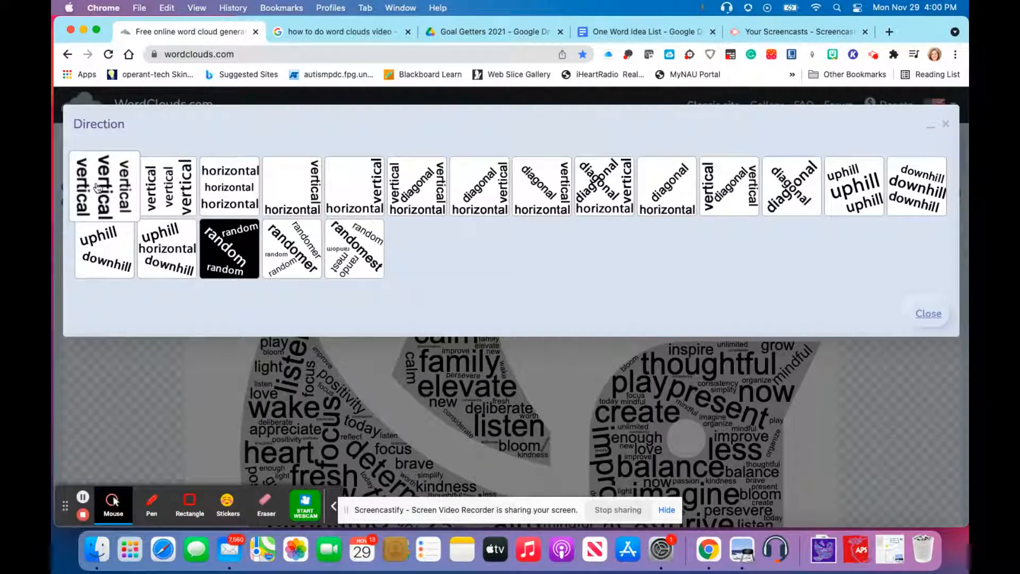
{"action": "mouse_move", "coordinate": [286, 296]}
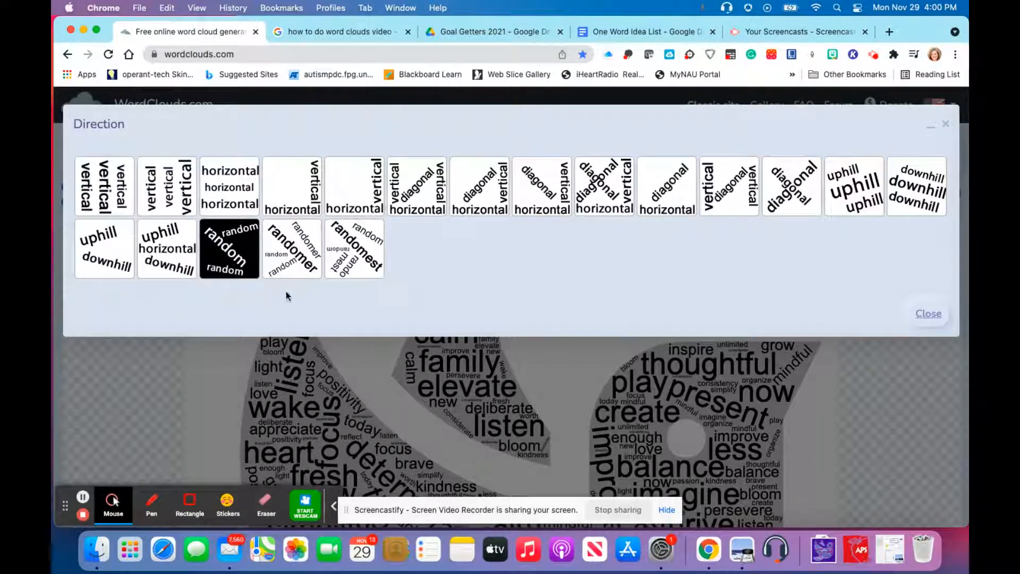
{"action": "left_click", "coordinate": [229, 248]}
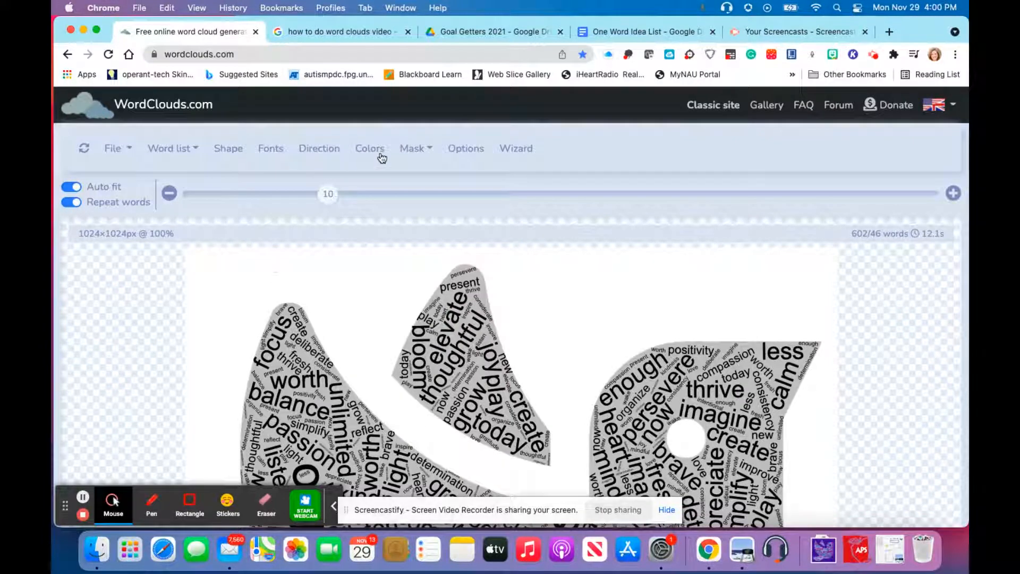
- Set word colours to white, cyan and pink on a purple background and apply
{"action": "left_click", "coordinate": [369, 148]}
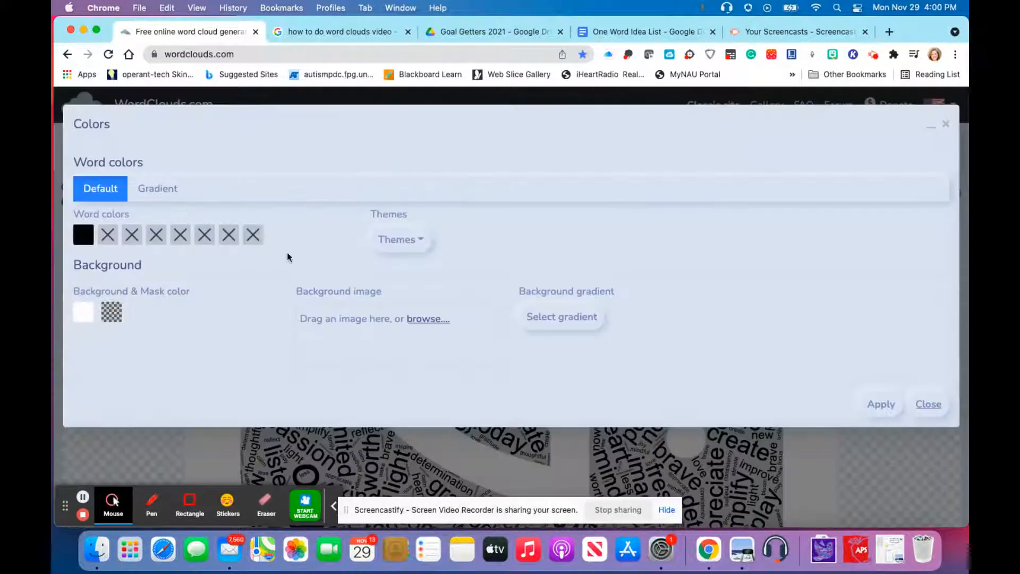
{"action": "left_click", "coordinate": [400, 239]}
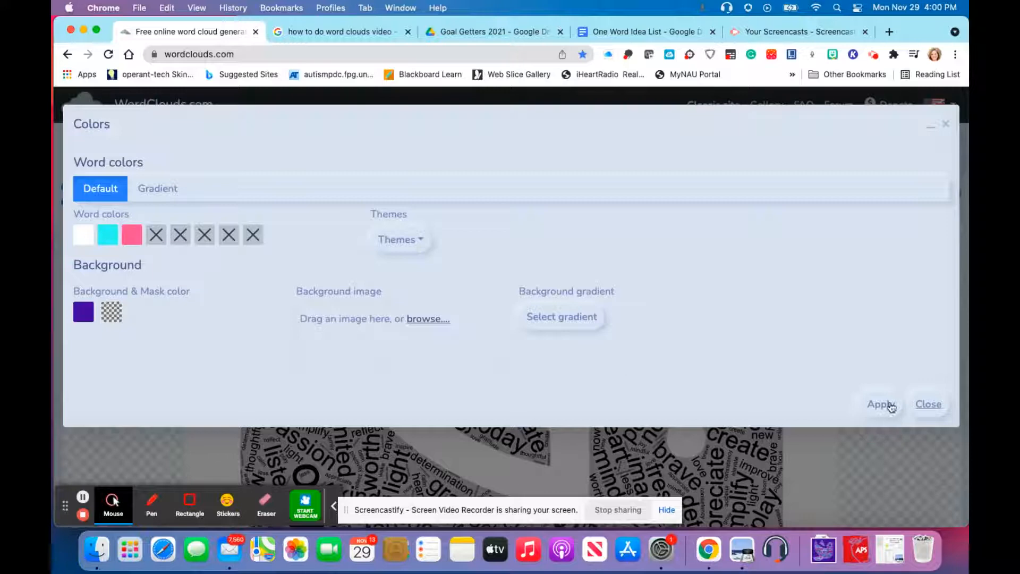
{"action": "left_click", "coordinate": [880, 404]}
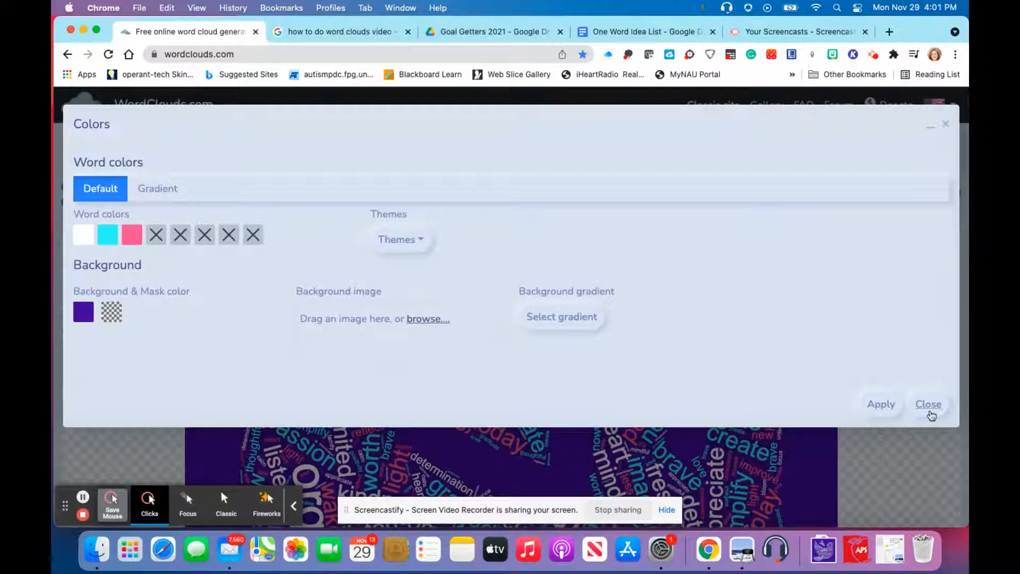
{"action": "left_click", "coordinate": [928, 403]}
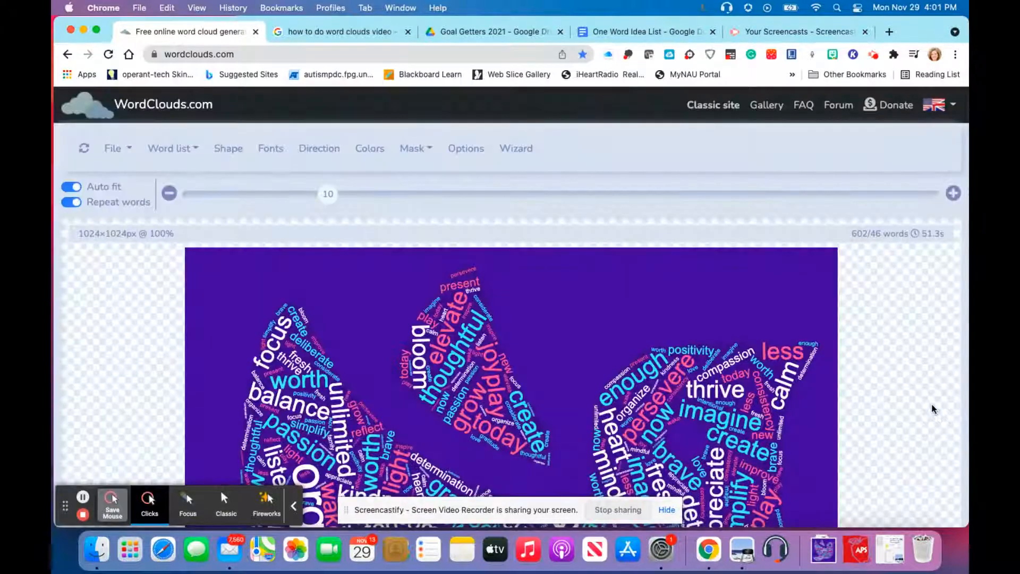
{"action": "scroll", "scroll_direction": "down", "scroll_amount": 3}
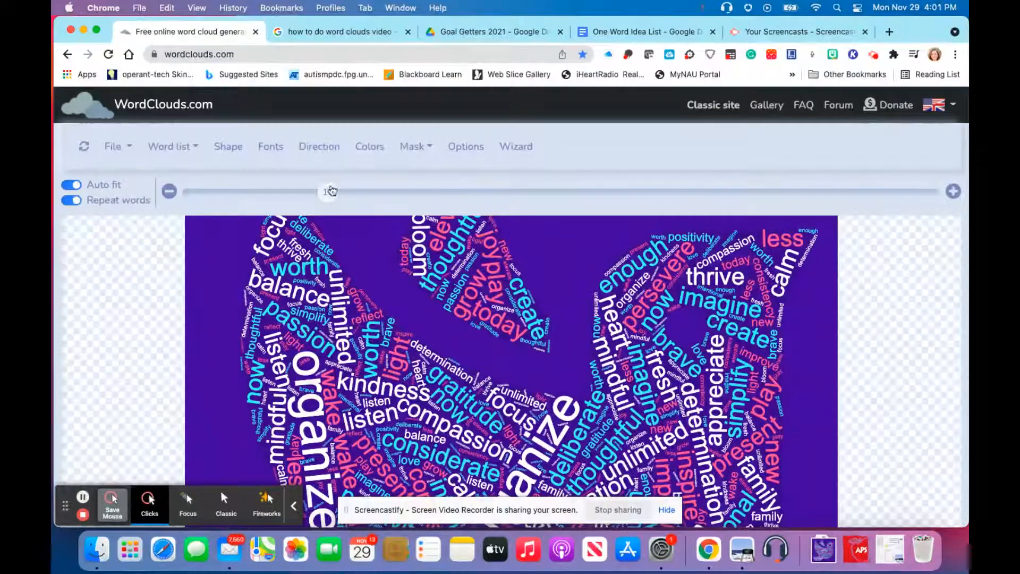
{"action": "left_click", "coordinate": [412, 146]}
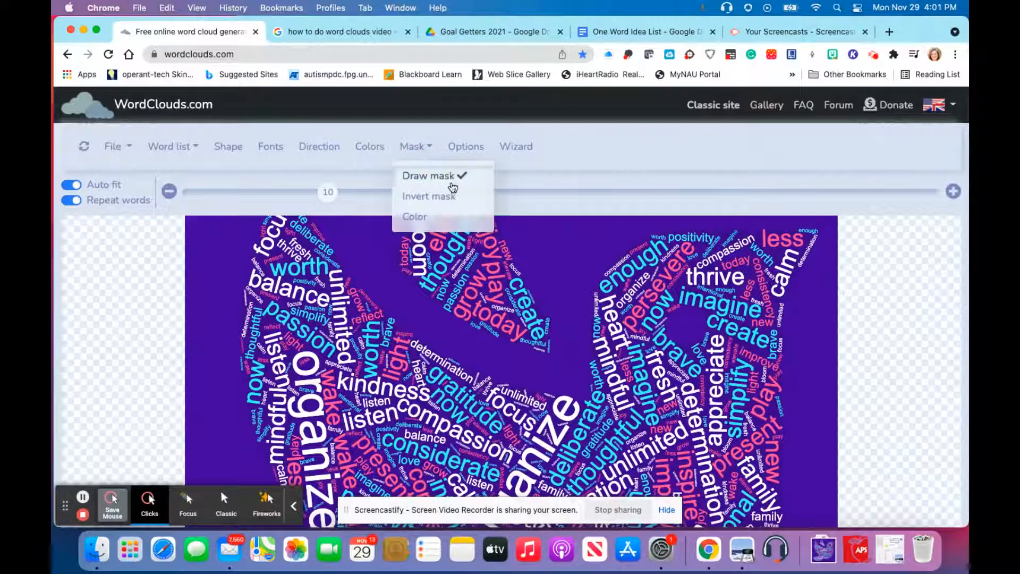
{"action": "mouse_move", "coordinate": [465, 146]}
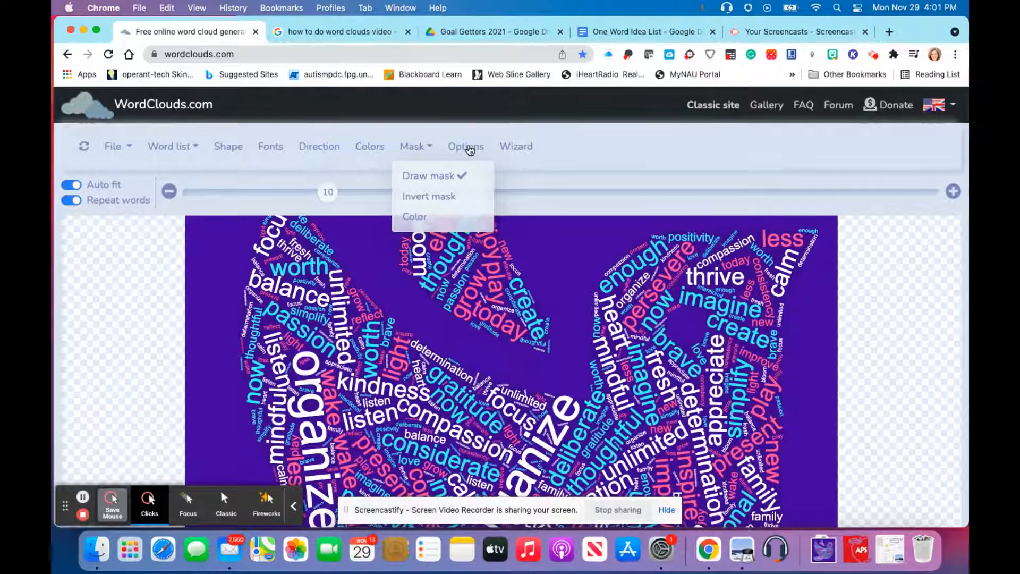
{"action": "left_click", "coordinate": [465, 145]}
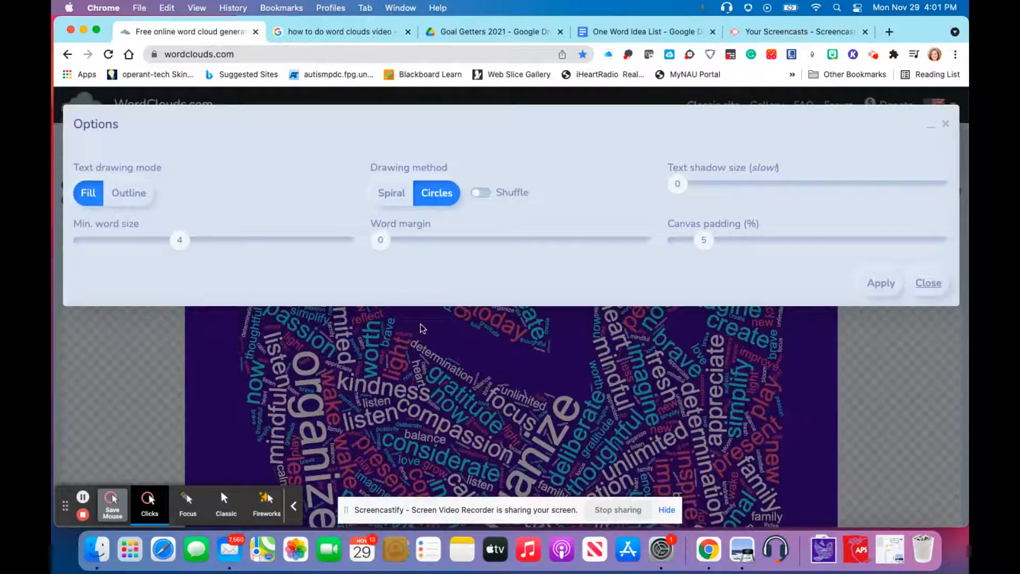
{"action": "left_click", "coordinate": [929, 282]}
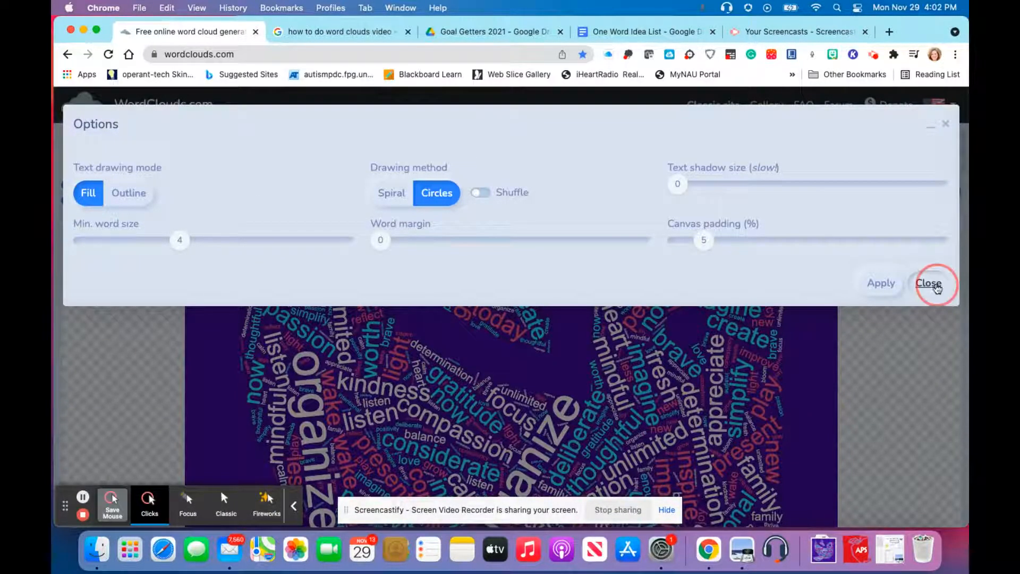
{"action": "left_click", "coordinate": [928, 282]}
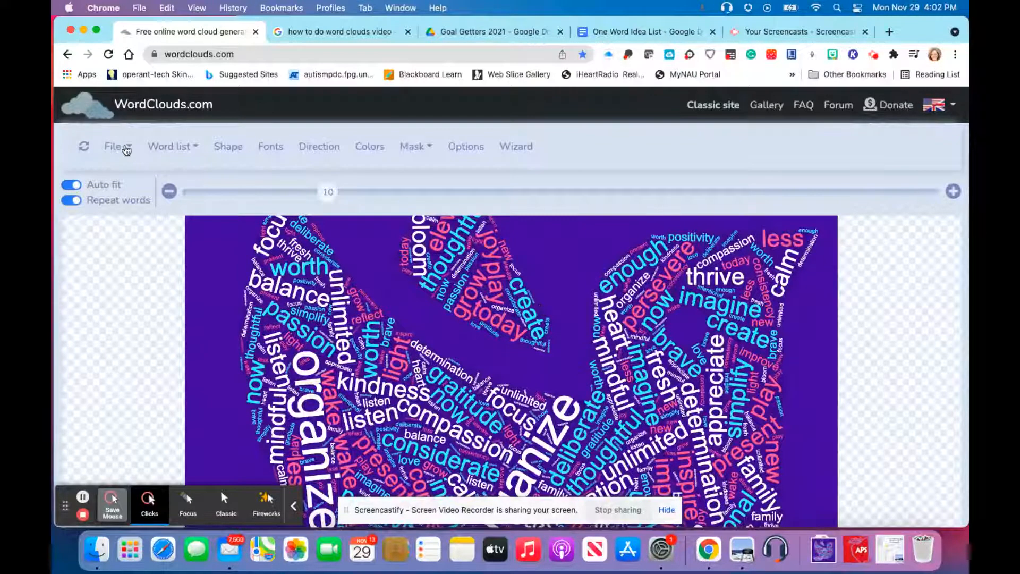
- Save the word cloud as the PNG image 'Goal Getters 2022' via File > Save as image
{"action": "left_click", "coordinate": [114, 147]}
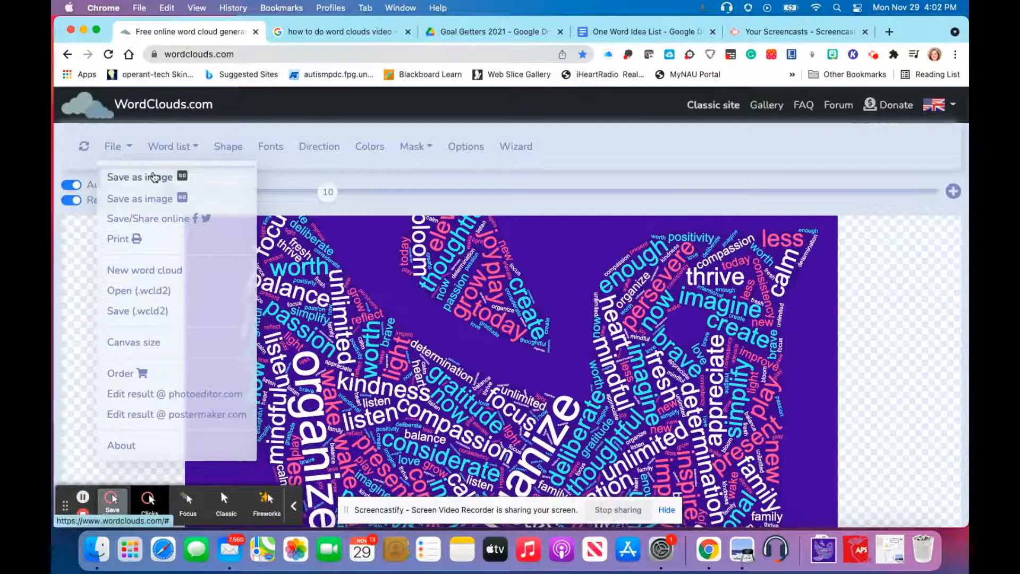
{"action": "left_click", "coordinate": [140, 178]}
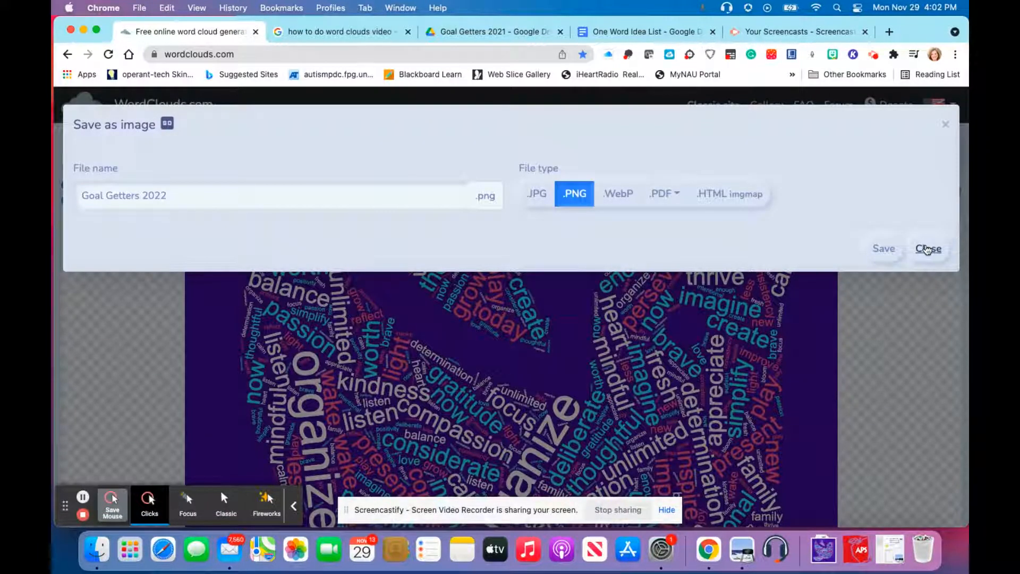
{"action": "left_click", "coordinate": [928, 248]}
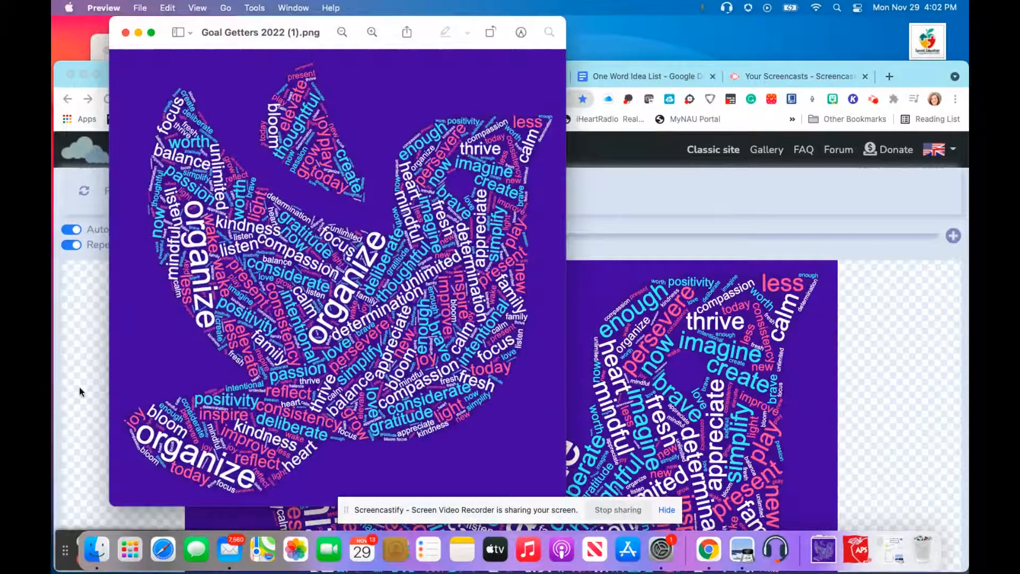
{"action": "mouse_move", "coordinate": [195, 552]}
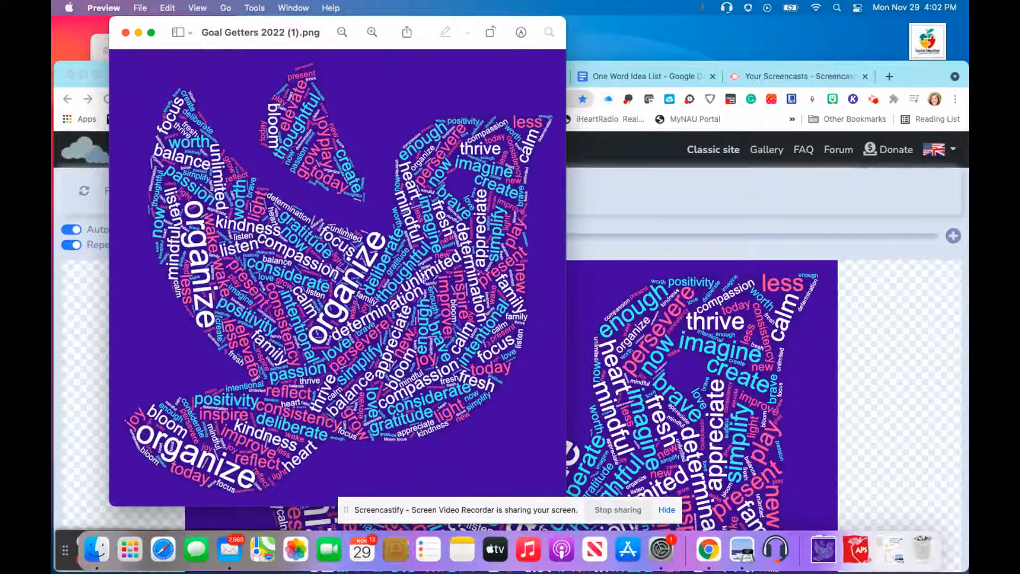
{"action": "mouse_move", "coordinate": [295, 548]}
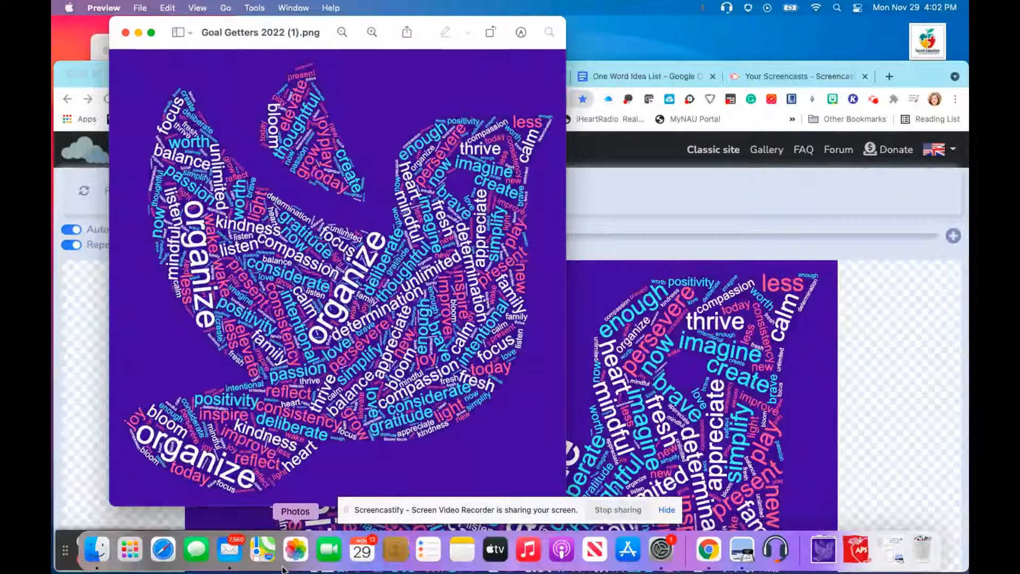